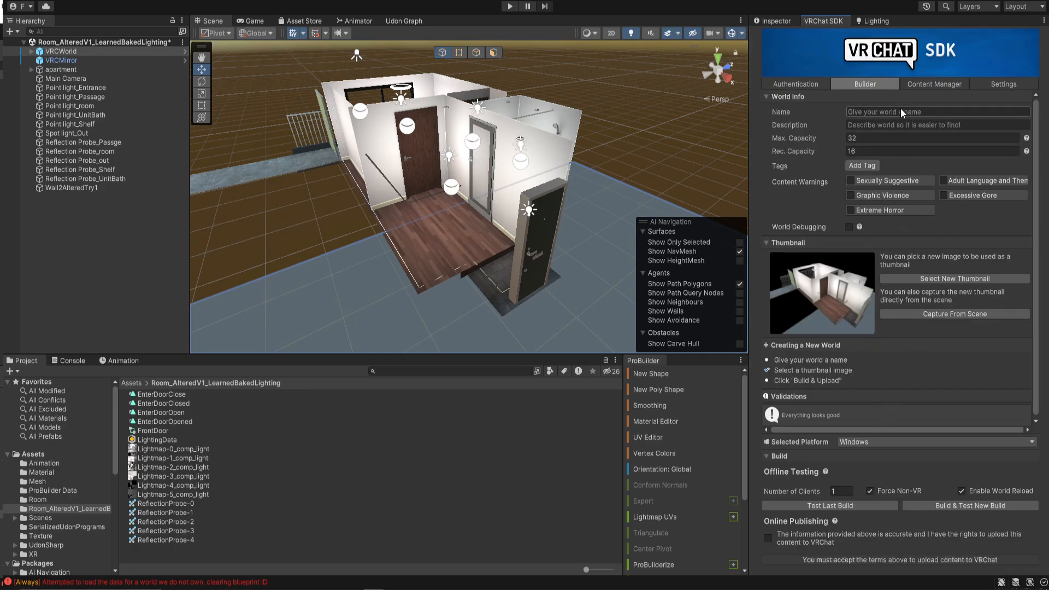
Step: Type 'ApaatoV.5' into the World Info name field
type("Apa")
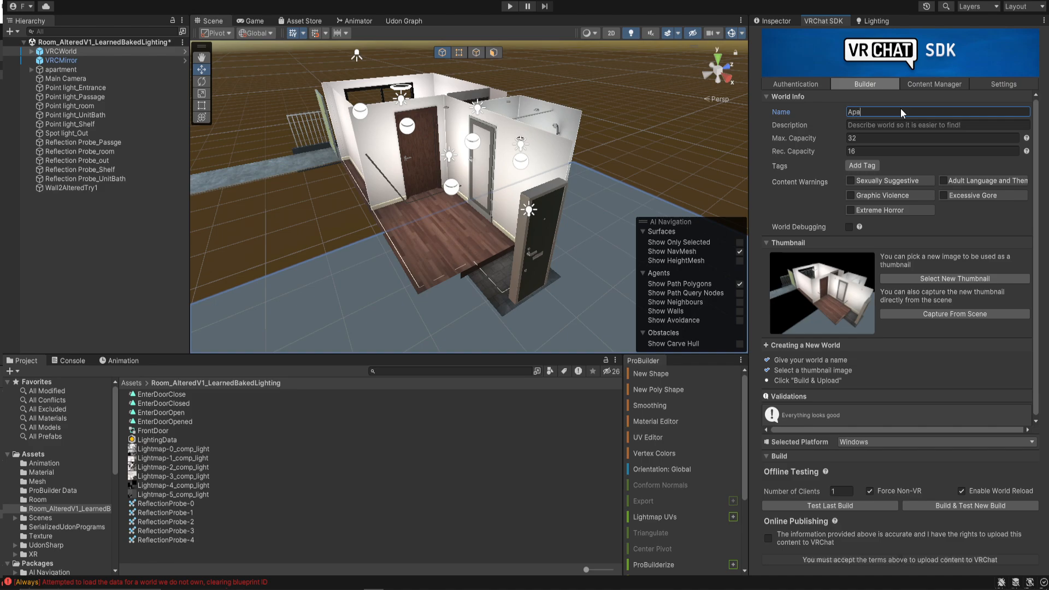
type("ato")
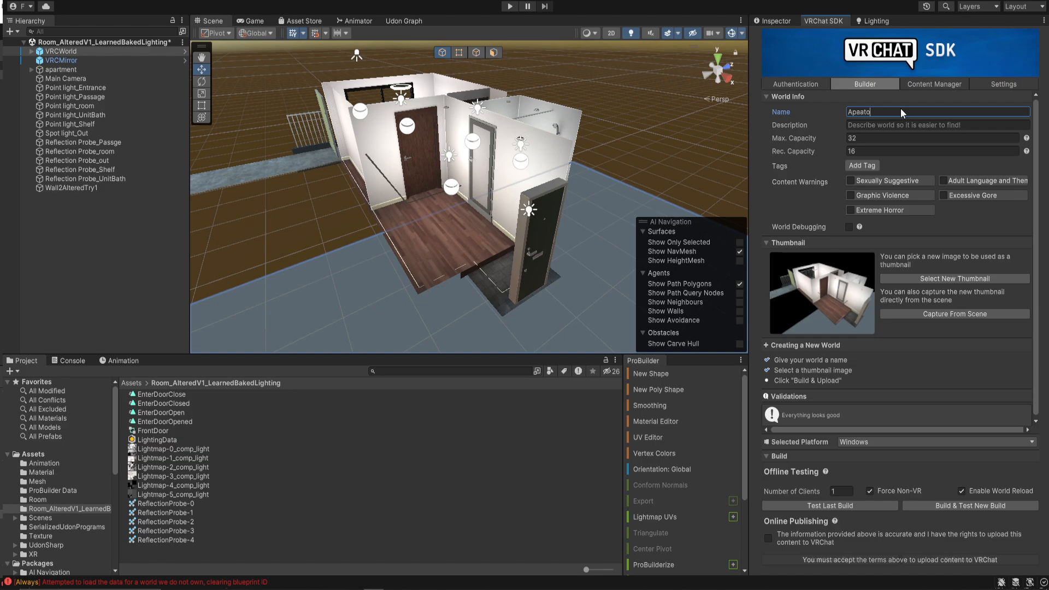
type("V")
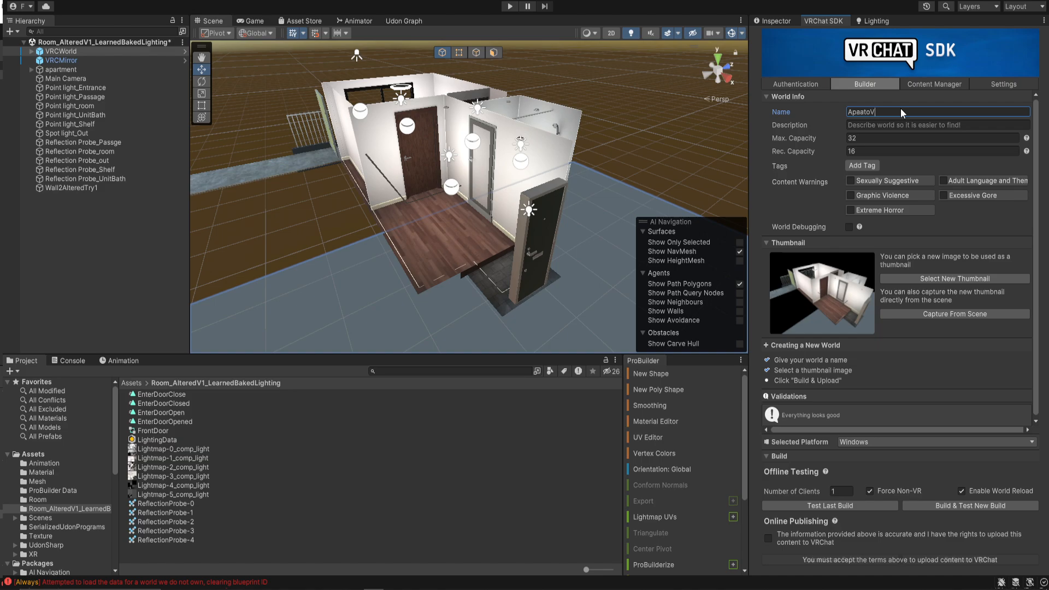
type(".5")
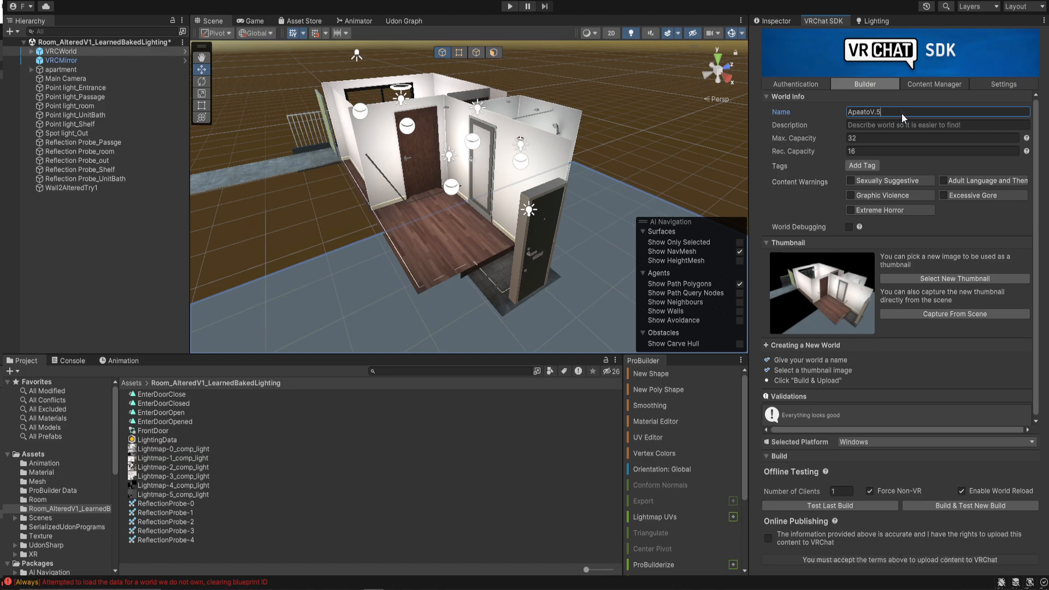
Step: Capture a new thumbnail from the scene view with the background filled
left_click(953, 314)
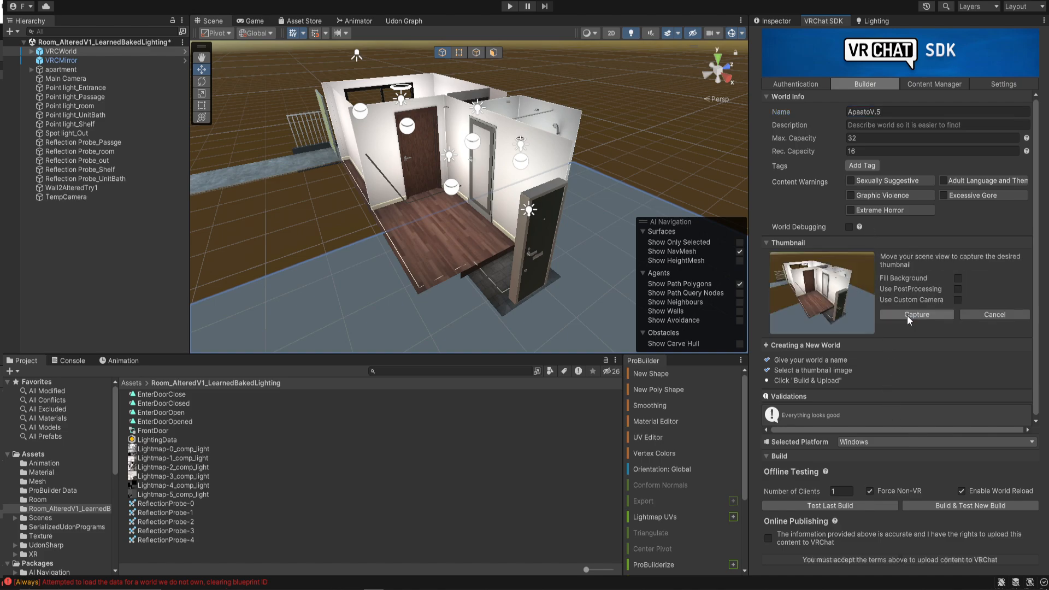
left_click(956, 277)
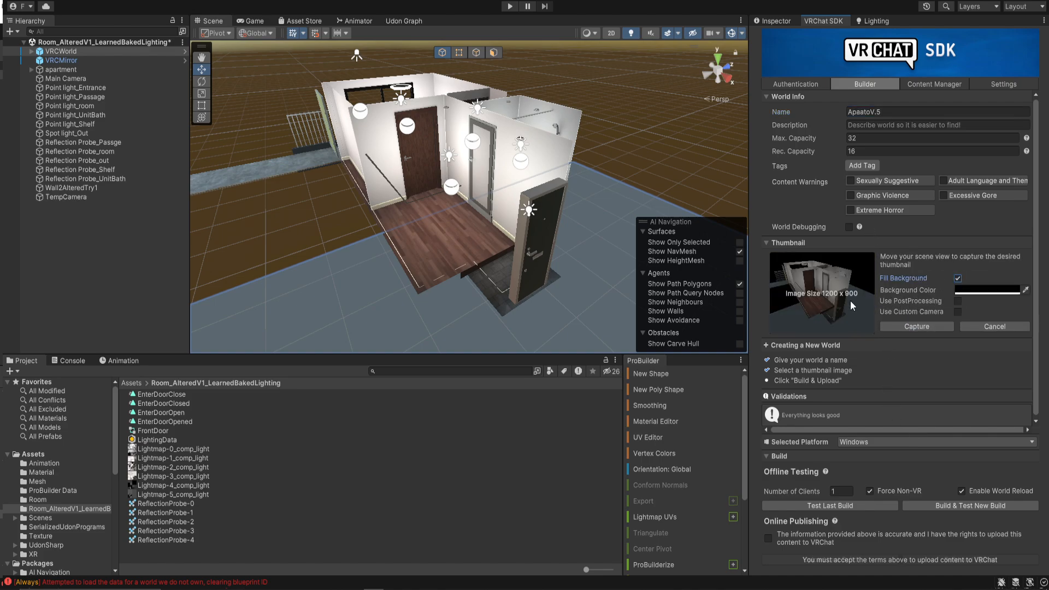
left_click(993, 326)
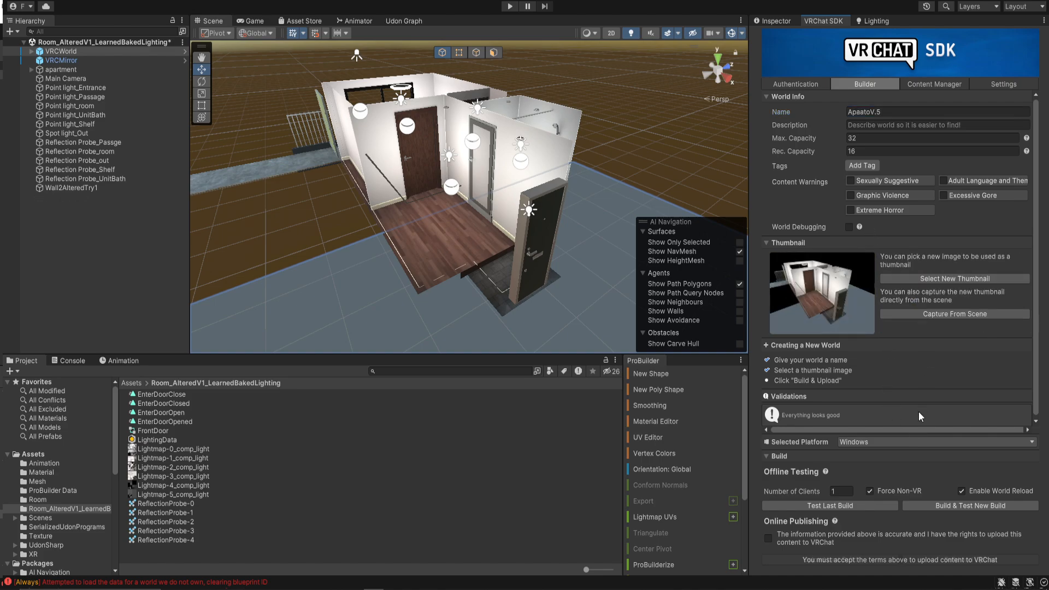
mouse_move(969, 504)
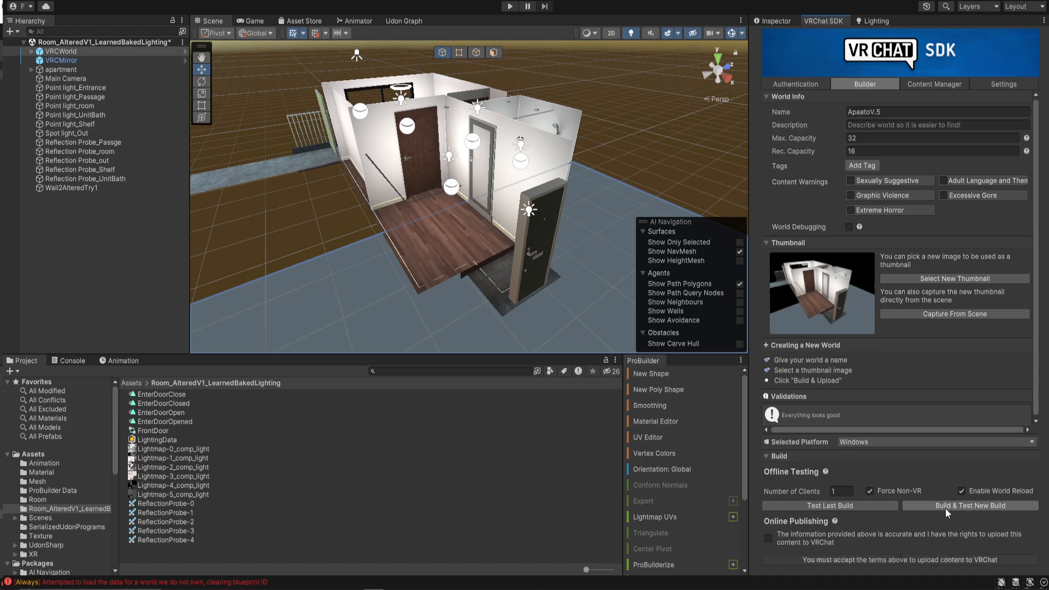
Step: Run Build & Test New Build to launch an offline VRChat test of the apartment
left_click(969, 505)
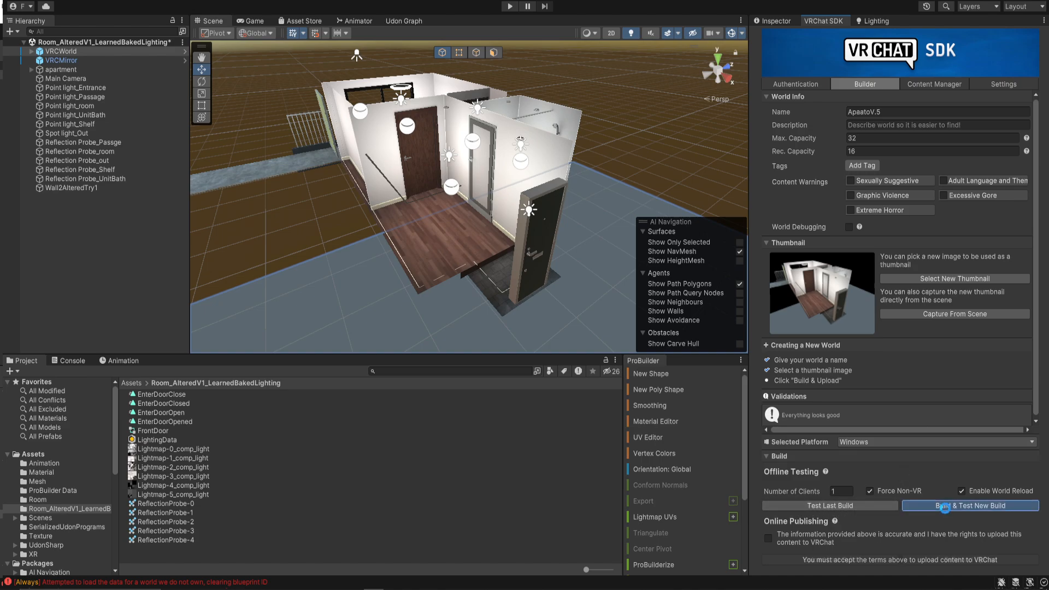
left_click(968, 506)
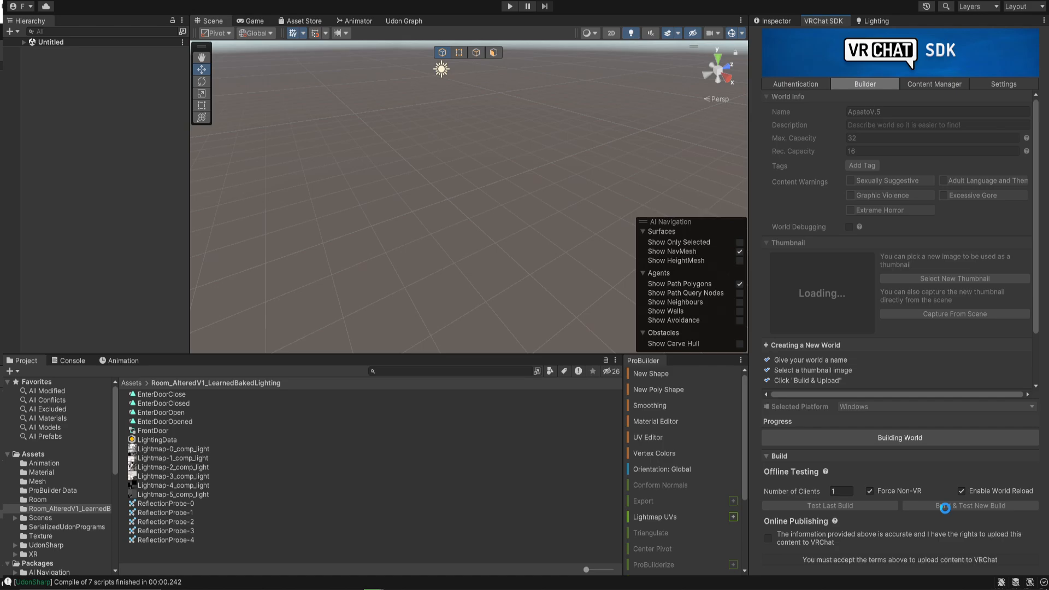
left_click(970, 504)
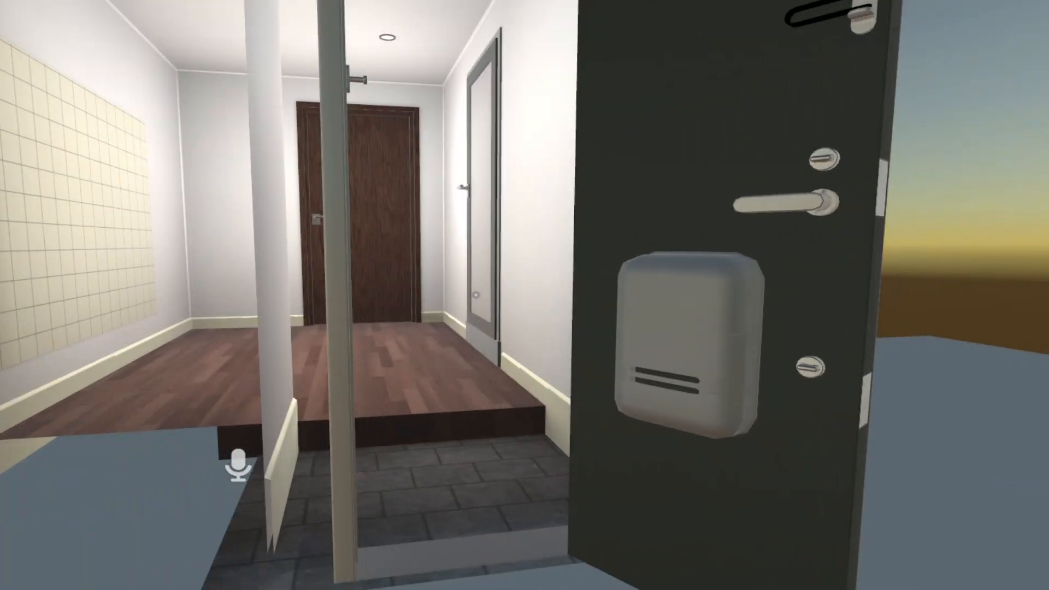
mouse_move(524, 295)
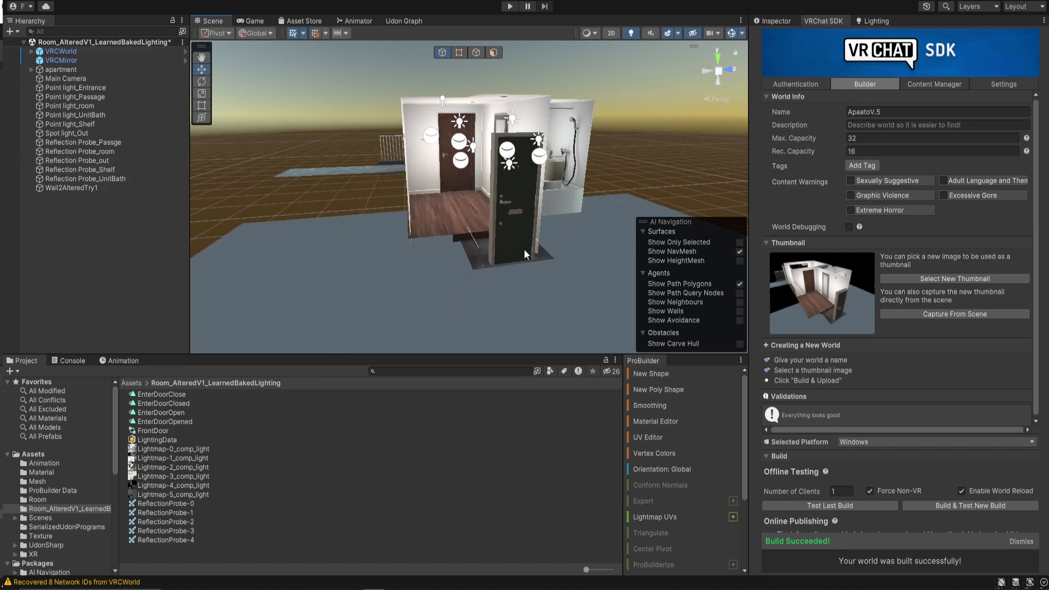
mouse_move(108, 253)
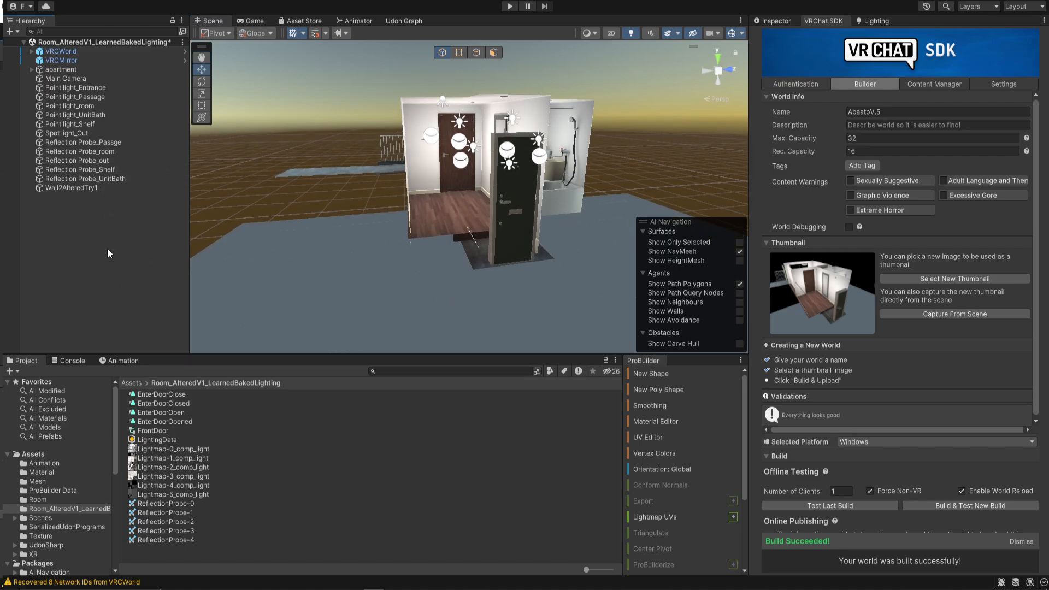
mouse_move(268, 437)
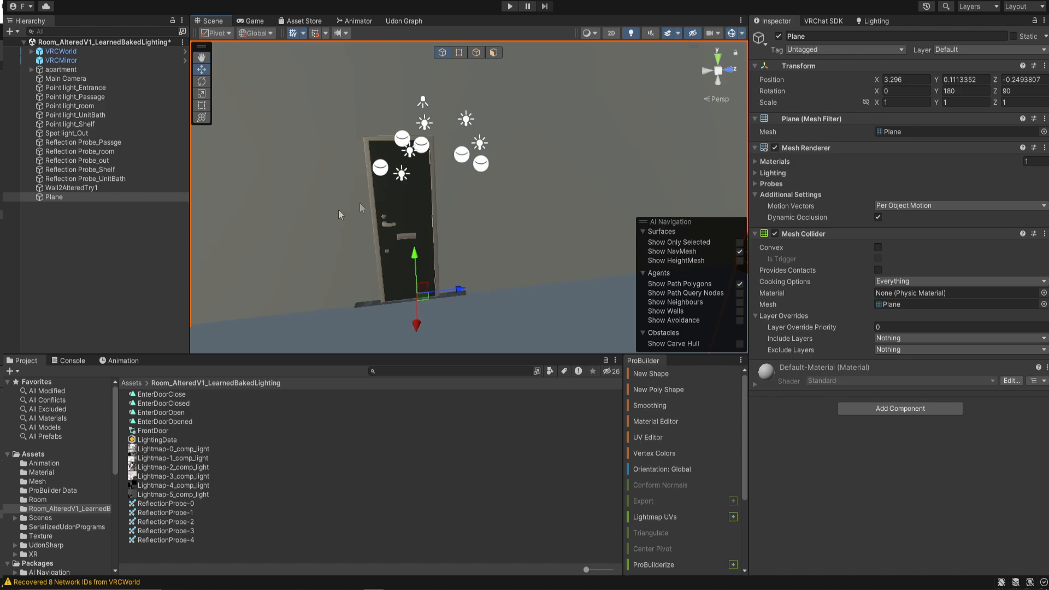
mouse_move(409, 279)
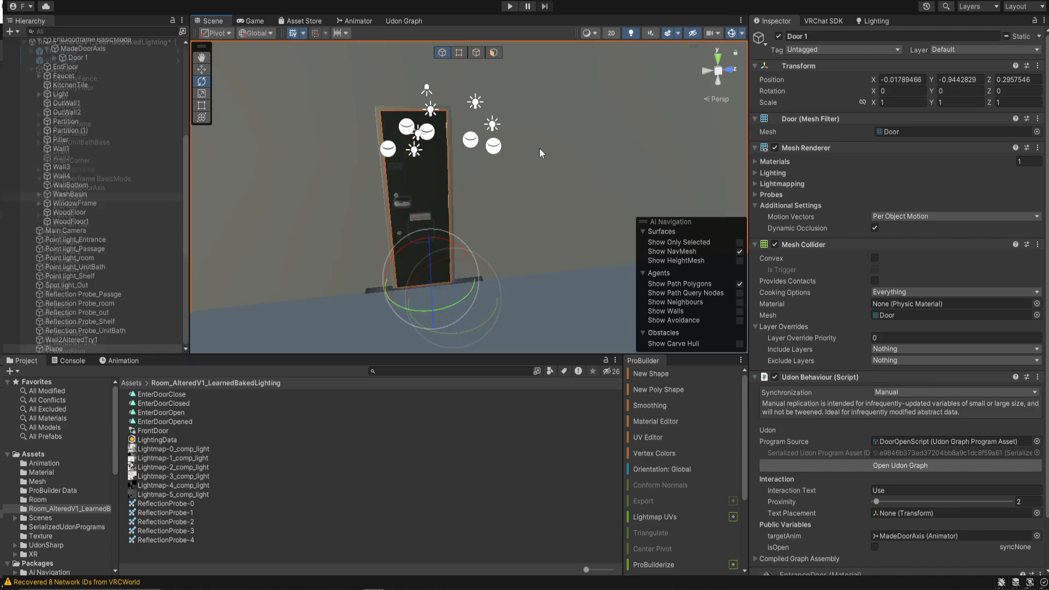
Step: Raise the plane to Y 4.84 as a wall around the door, then reopen the SDK Builder
left_click(53, 349)
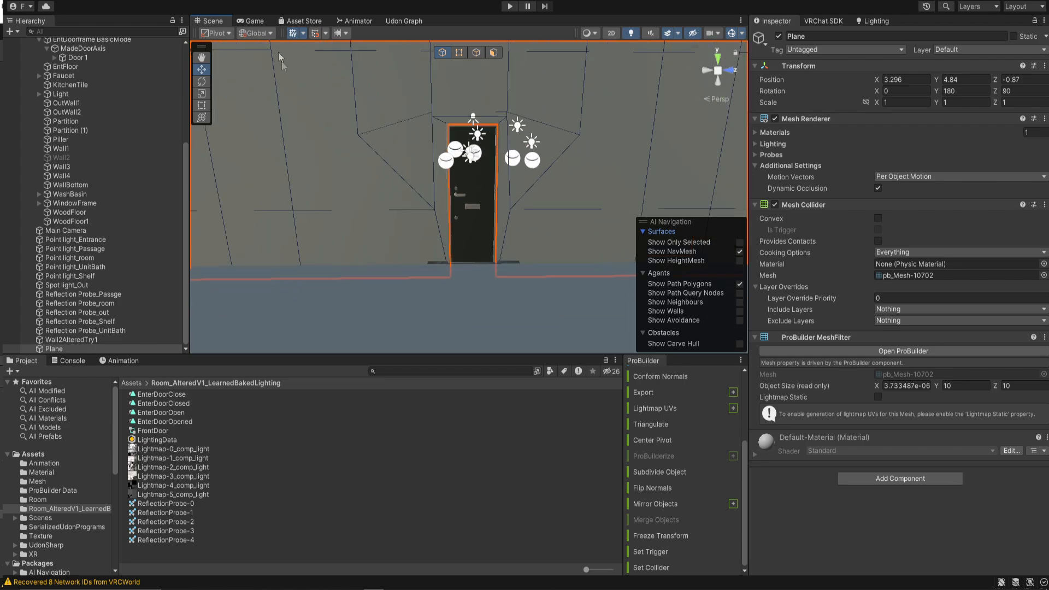
mouse_move(583, 229)
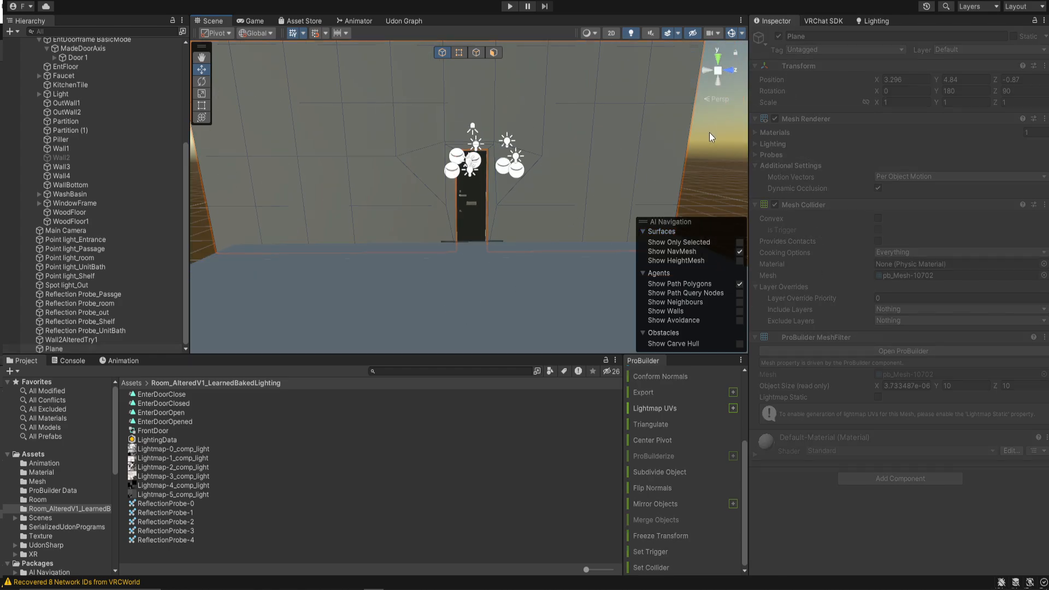
left_click(823, 21)
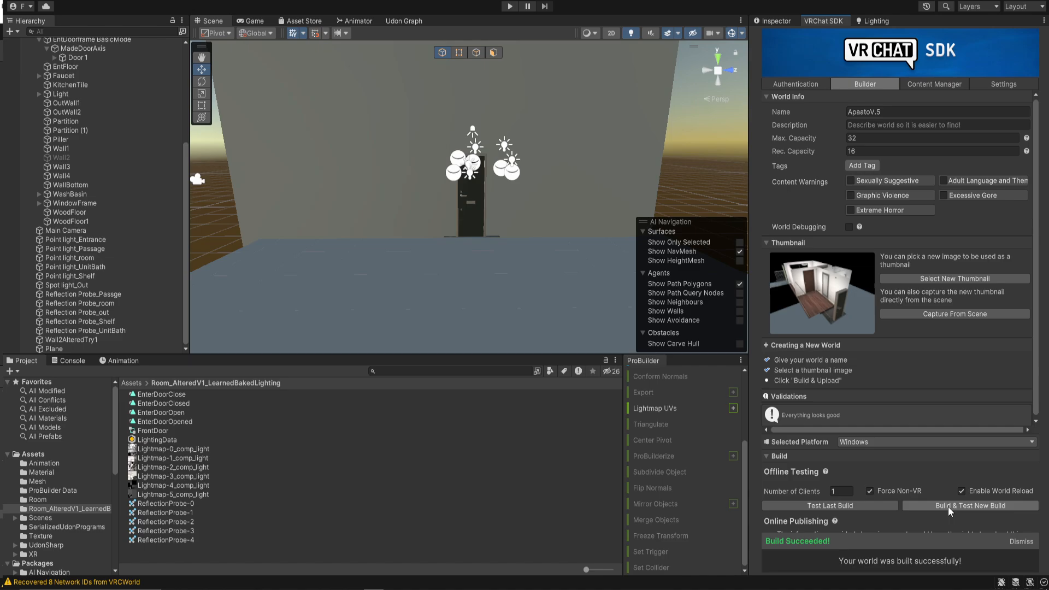
left_click(969, 505)
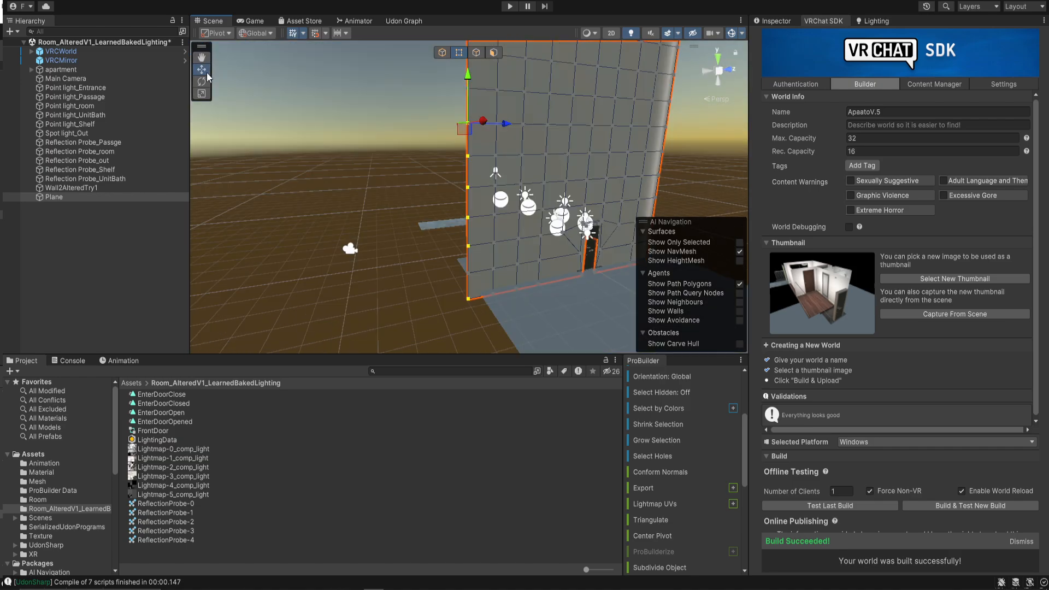
Step: Adjust the wall's upper left edge around the door and rebuild the world for testing
left_click(202, 65)
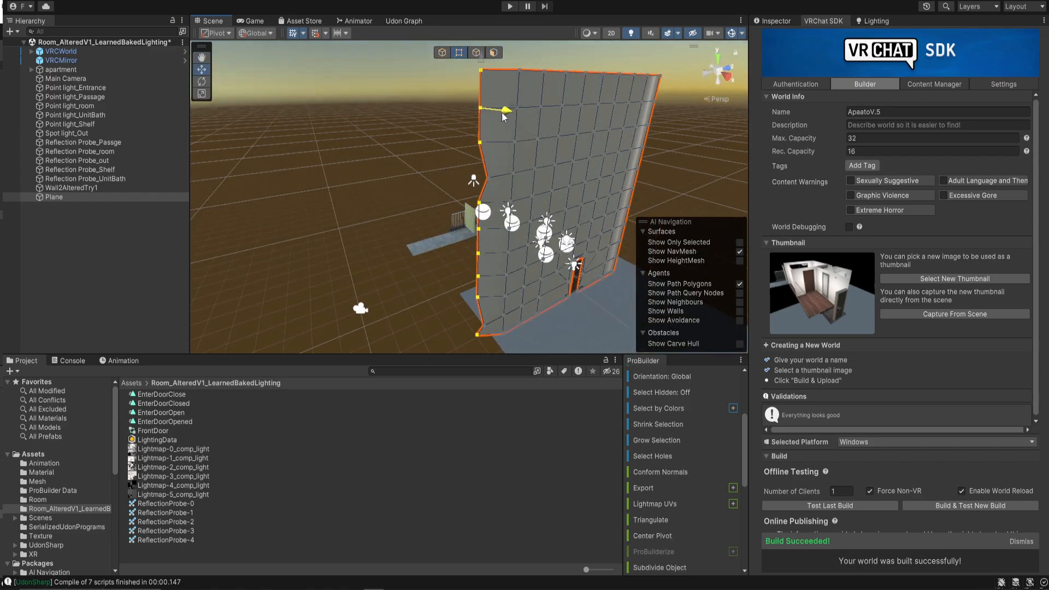
left_click(493, 52)
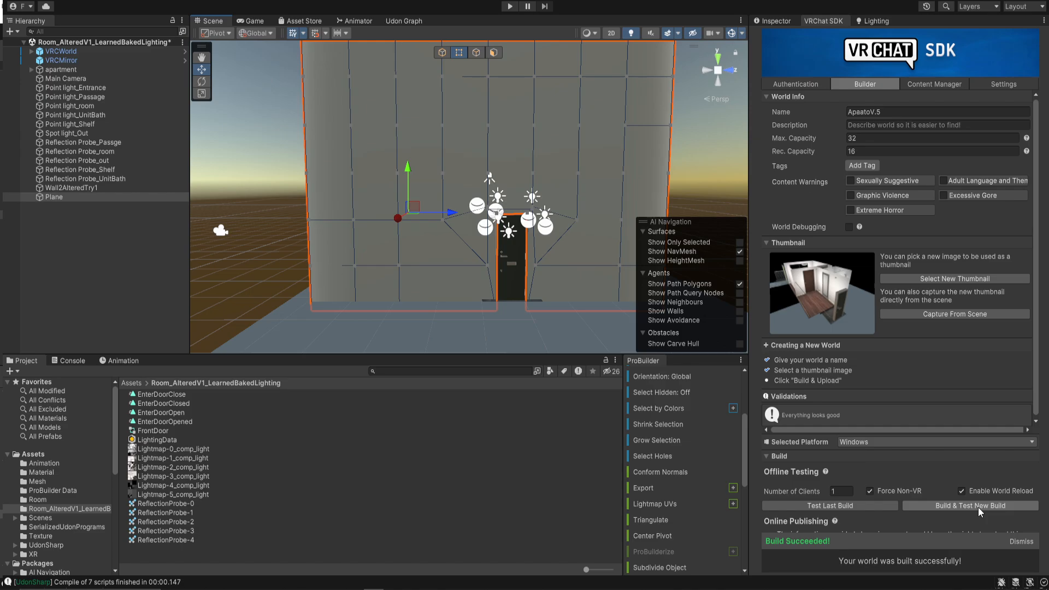
left_click(1021, 542)
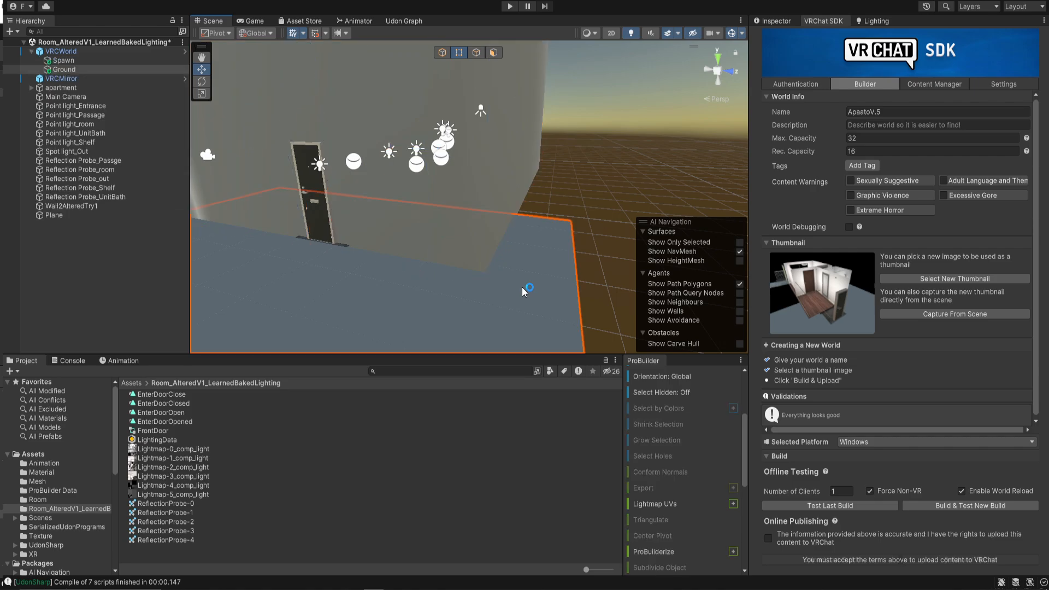
Step: Open the entrance door in the VRChat test world to view the room inside
left_click(510, 6)
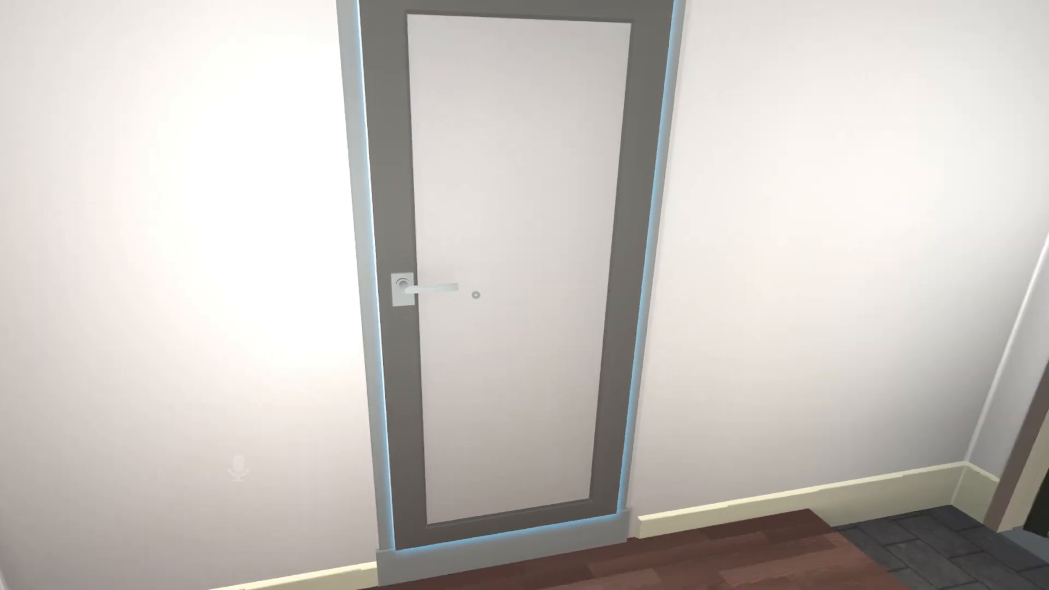
left_click(422, 293)
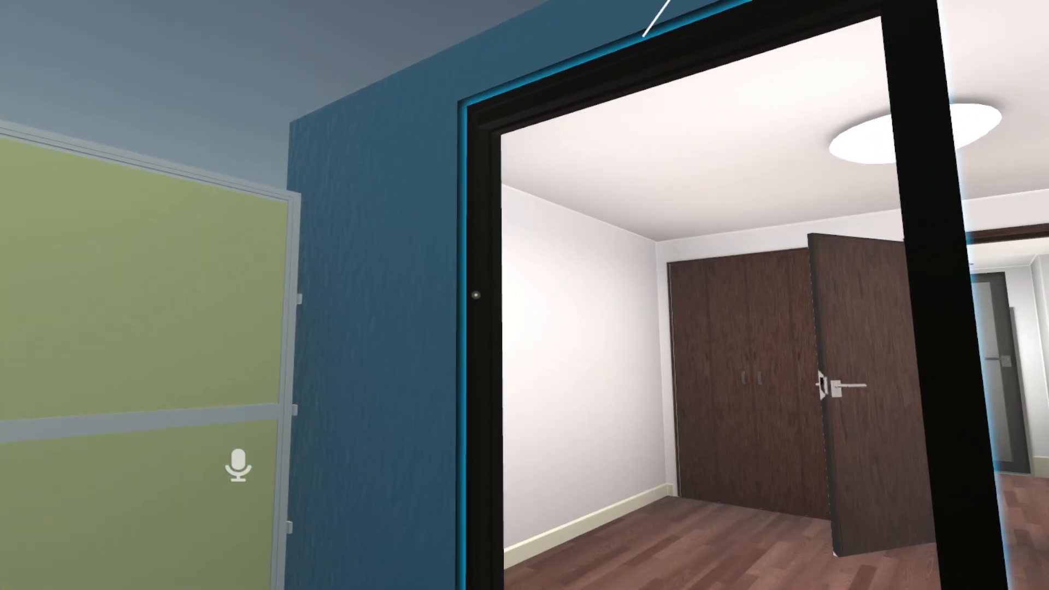
mouse_move(525, 295)
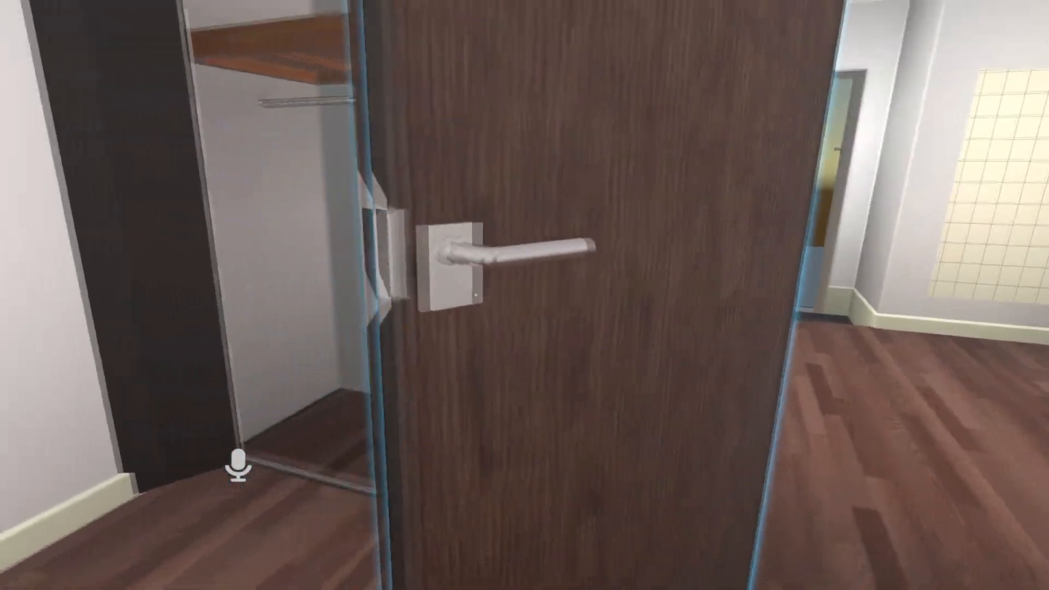
mouse_move(524, 294)
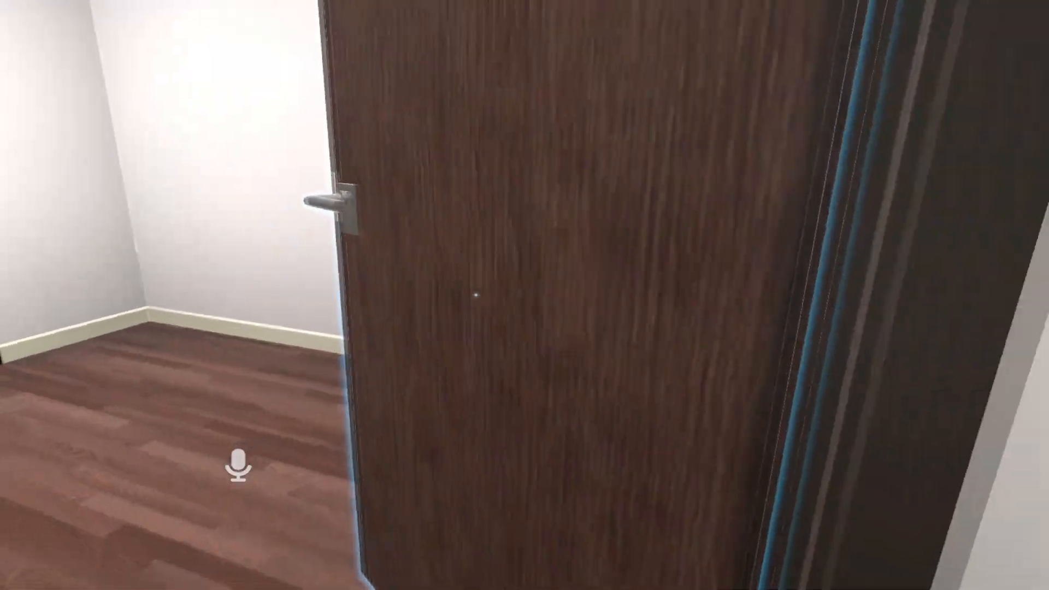